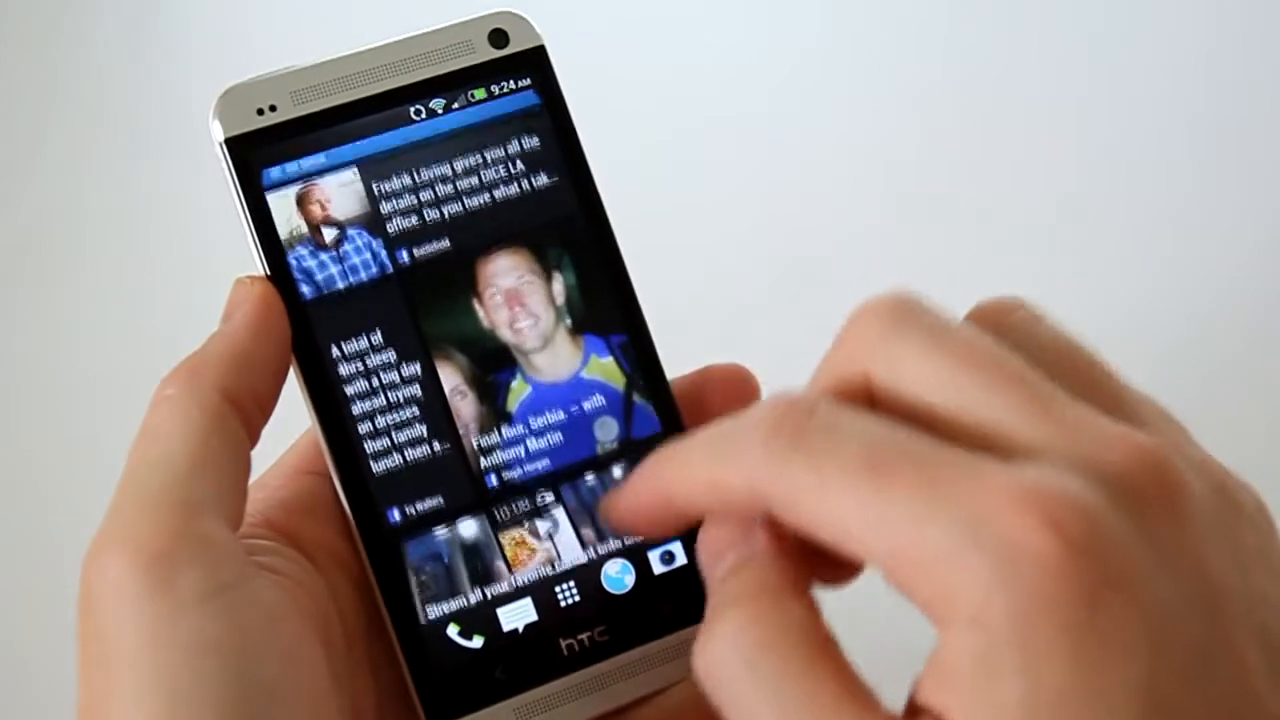
- Swipe from BlinkFeed to the home screen with the clock, weather and app shortcuts
click(580, 600)
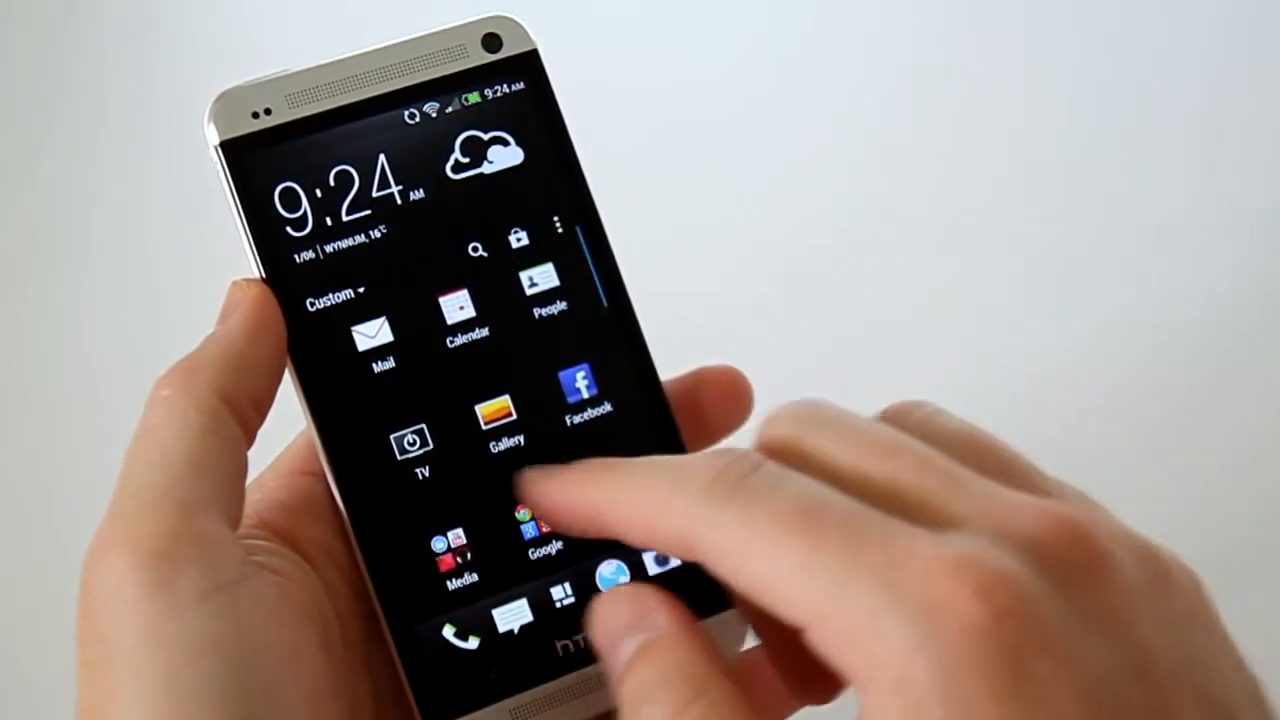
- Open the app drawer and page through to the last page (Voice Search, Watch, Weather, YouTube)
scroll(left, 3)
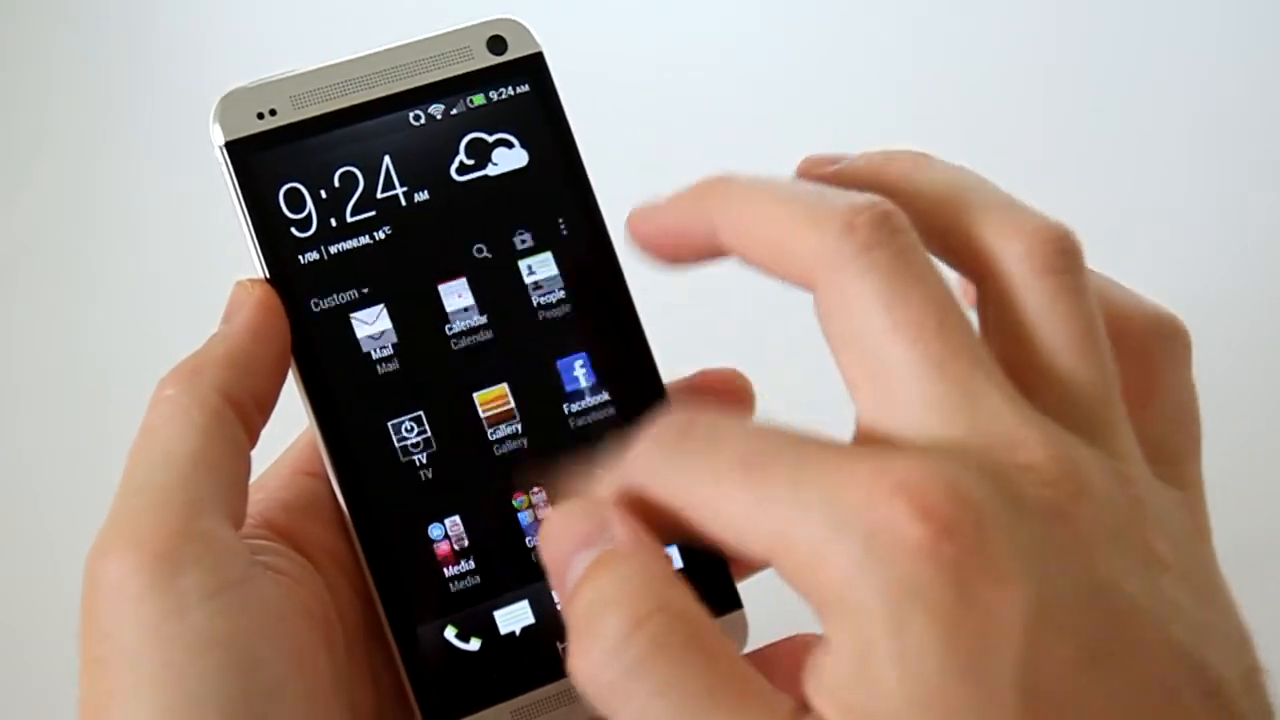
click(340, 296)
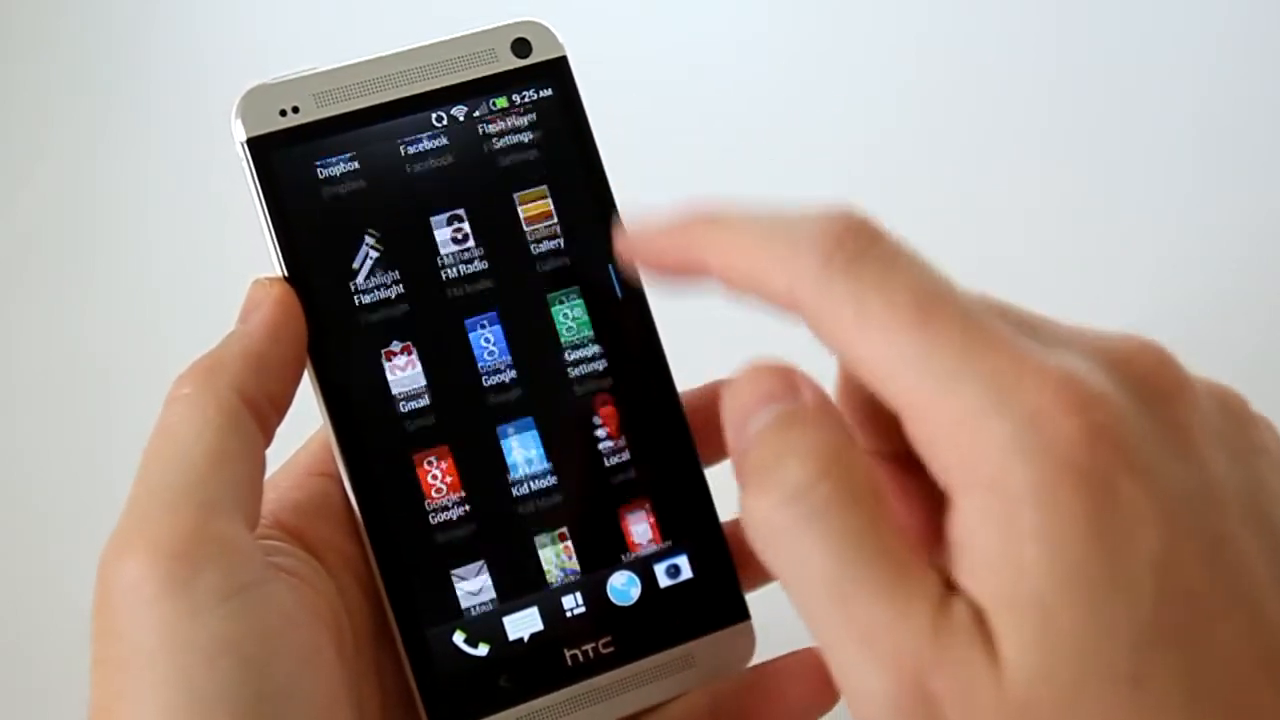
scroll(left, 3)
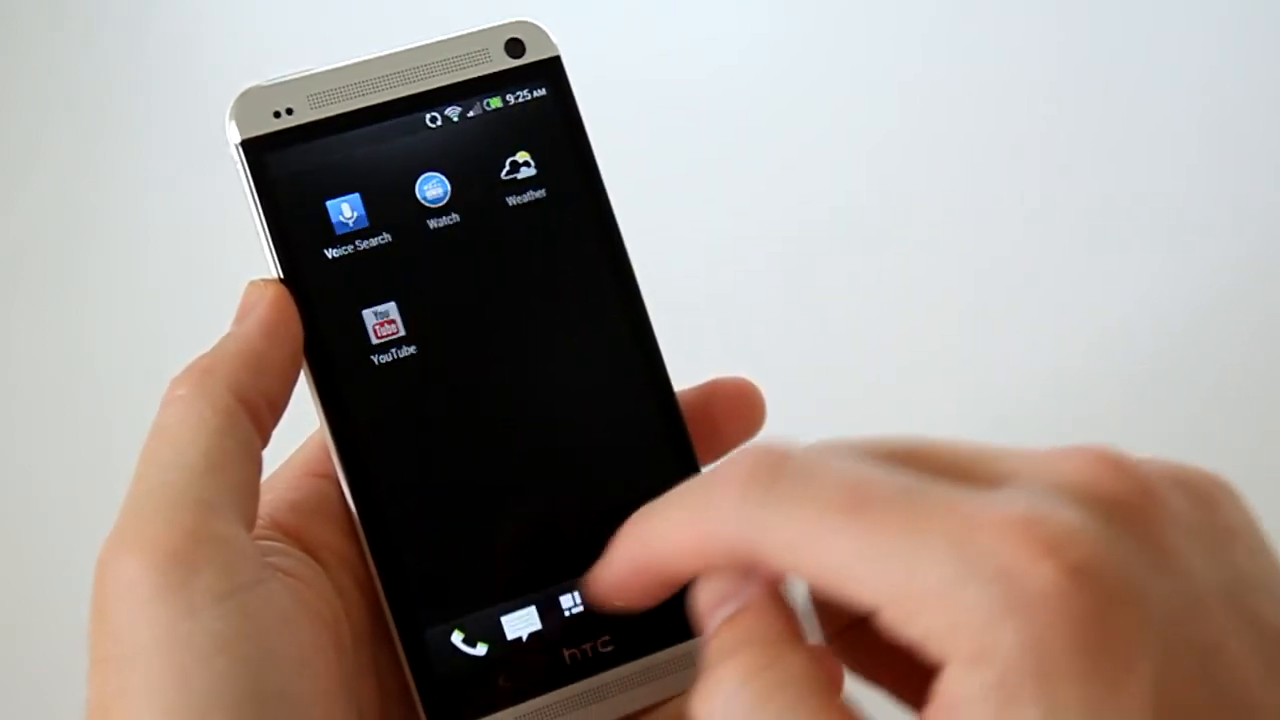
click(463, 635)
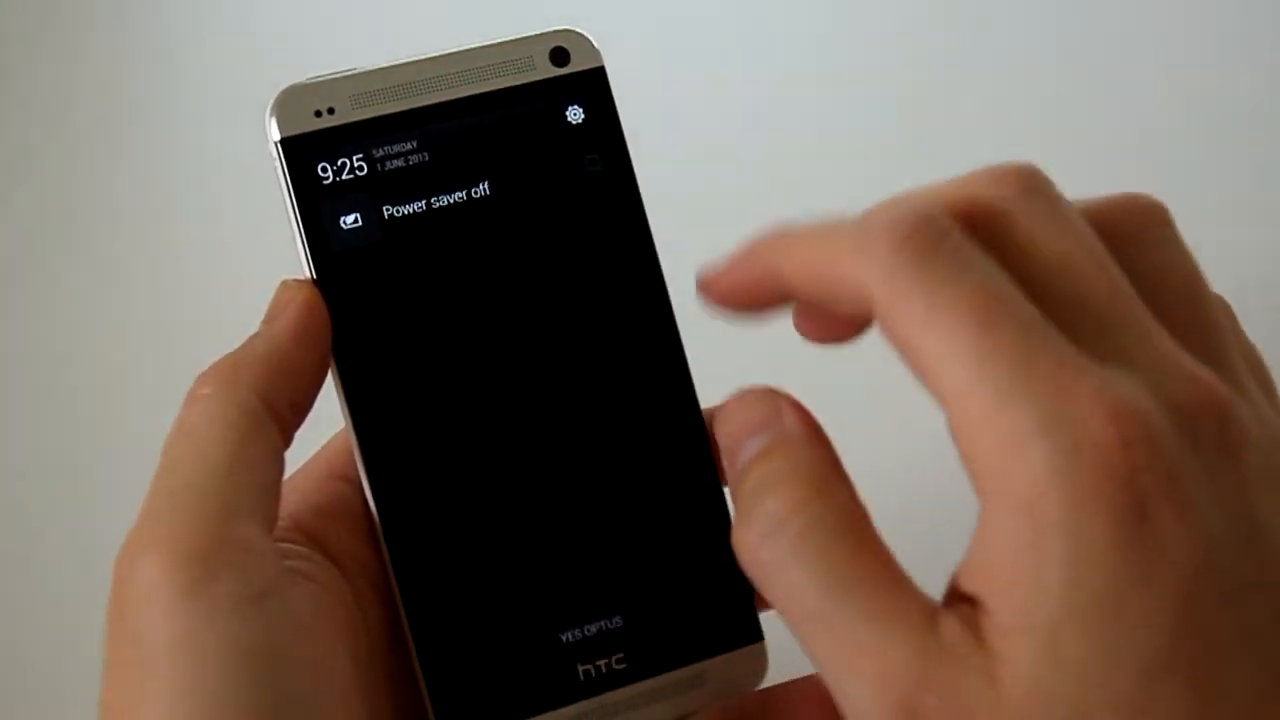
- Open Settings from the notification shade's gear icon and scroll through the wireless, sound, apps and storage options
click(573, 110)
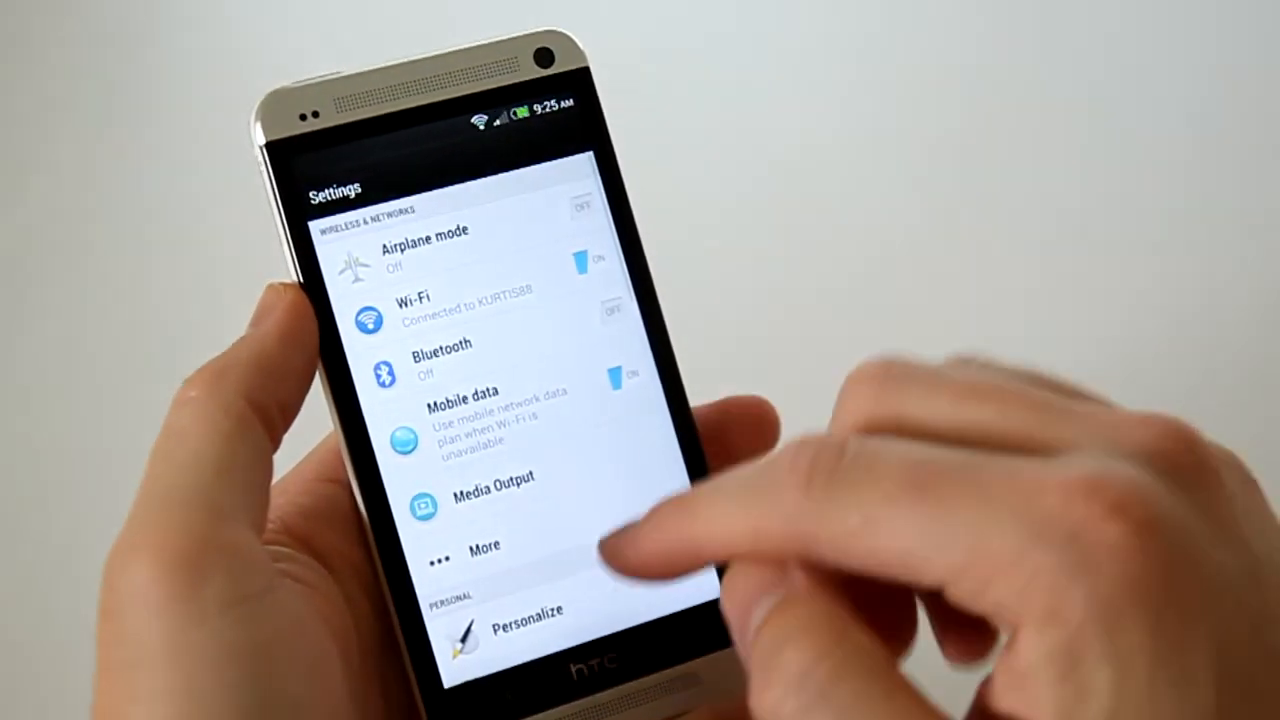
scroll(down, 3)
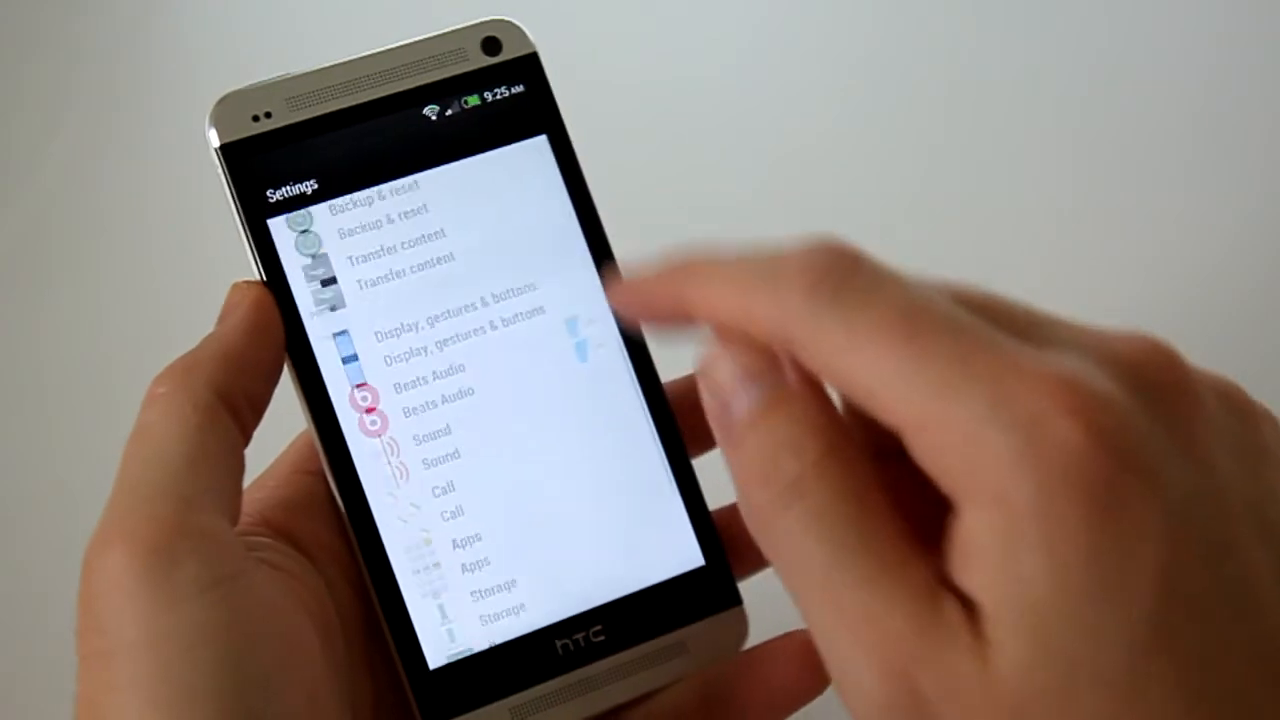
scroll(down, 3)
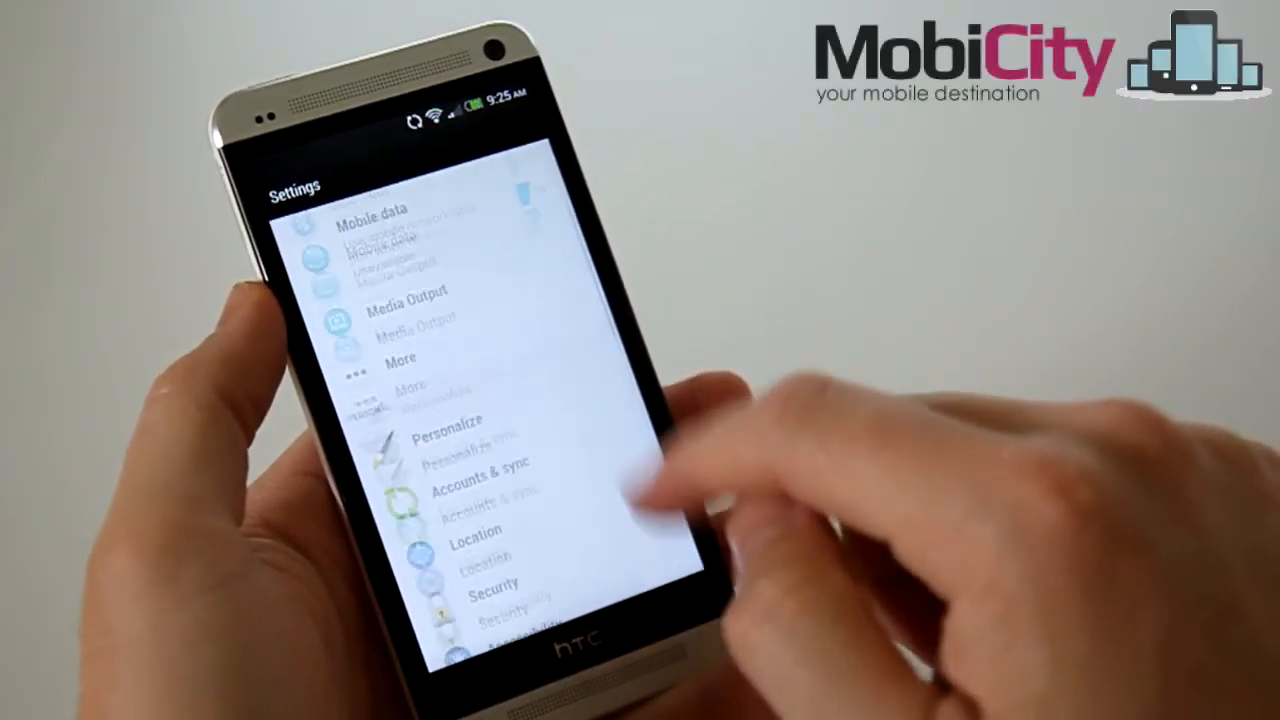